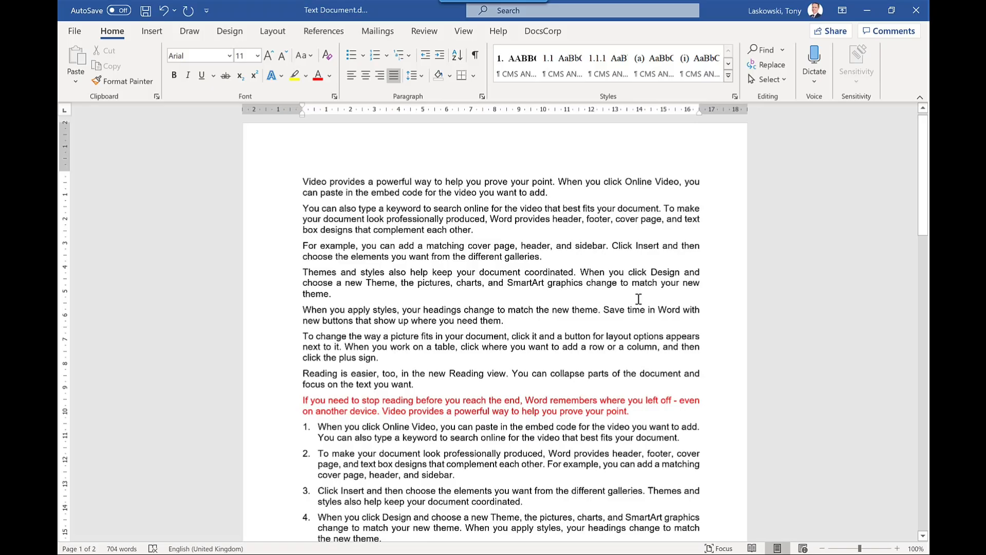
{"action": "mouse_move", "coordinate": [597, 373]}
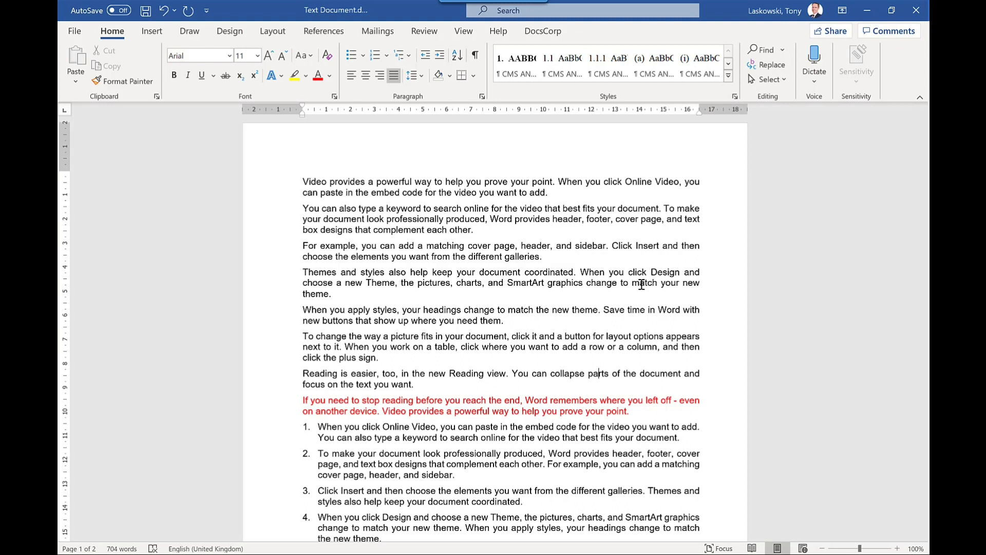
{"action": "mouse_move", "coordinate": [553, 377]}
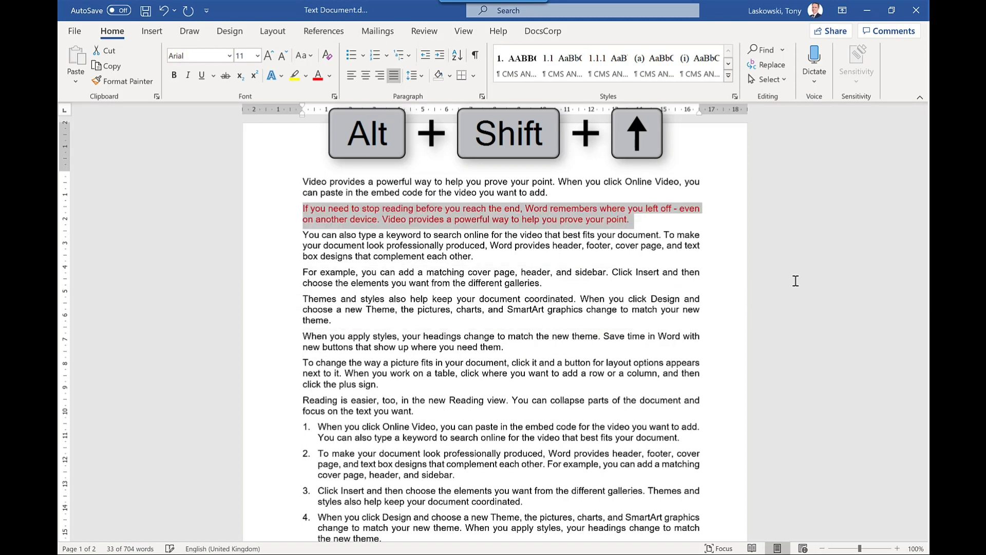
Move the red paragraph and the red numbered list item up using Alt+Shift+arrow keys.
{"action": "key", "text": "alt+shift+down"}
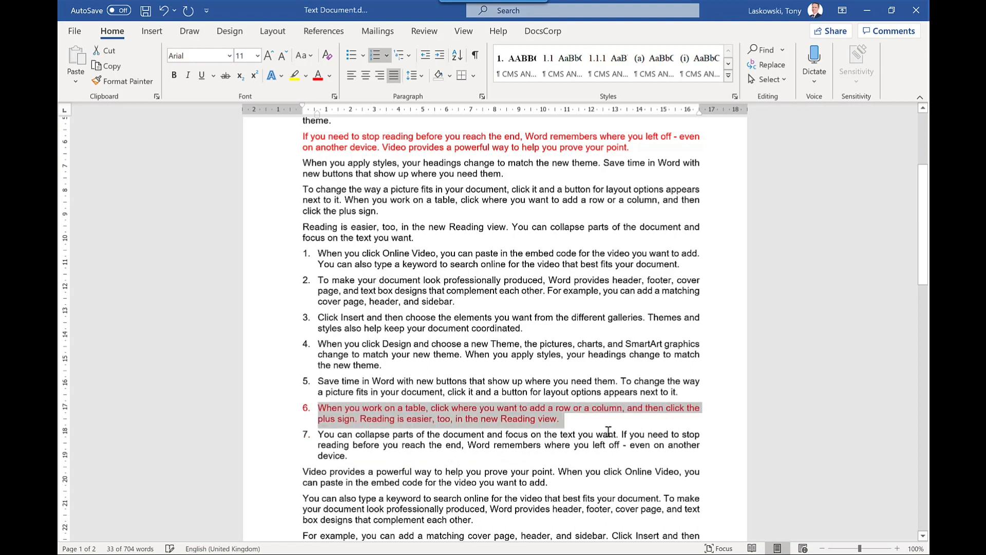
{"action": "key", "text": "alt+shift+up"}
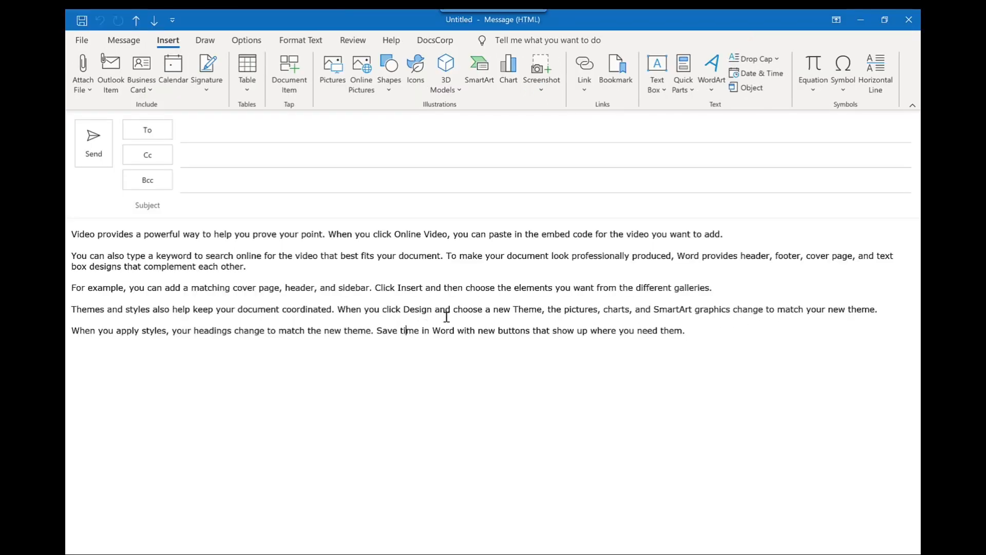
Select a whole paragraph of the Outlook message text.
{"action": "triple_click", "coordinate": [378, 330]}
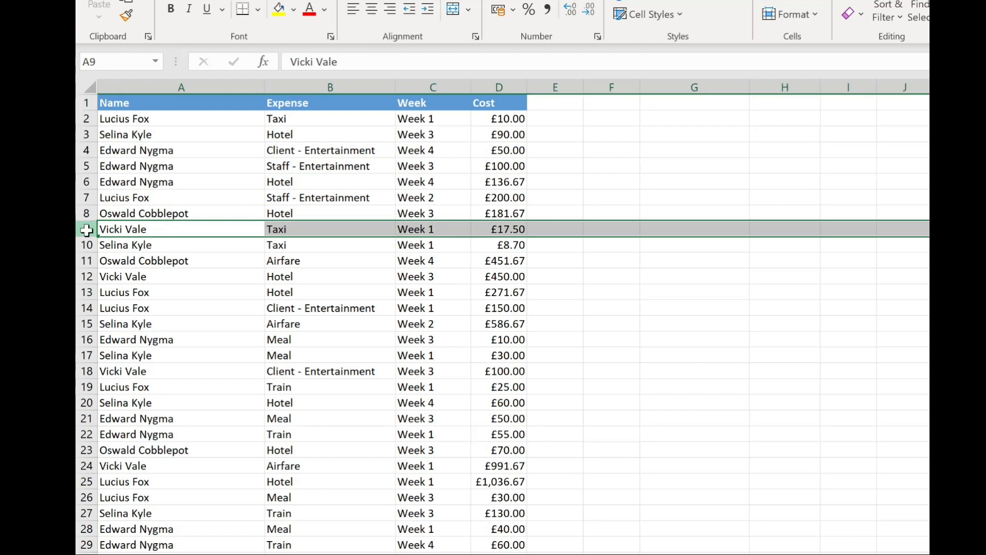
{"action": "mouse_move", "coordinate": [223, 226]}
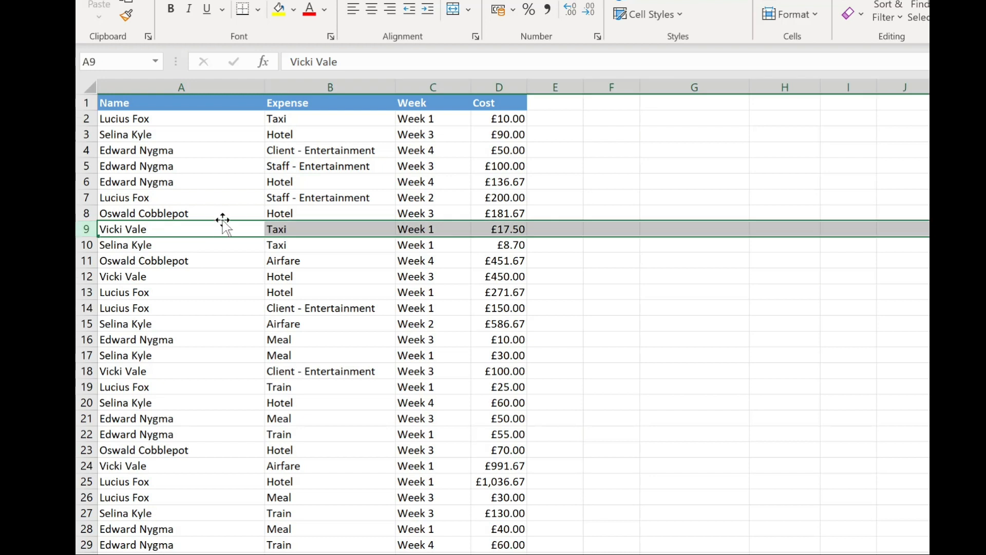